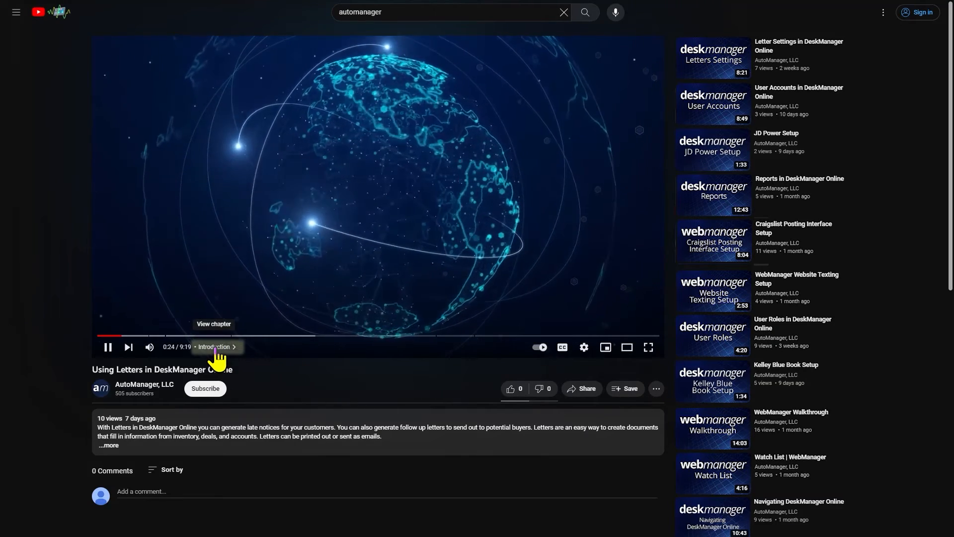
- Jump playback to the 'Creating, Customizing, and Converting Letters' chapter from the chapter list
left_click(216, 347)
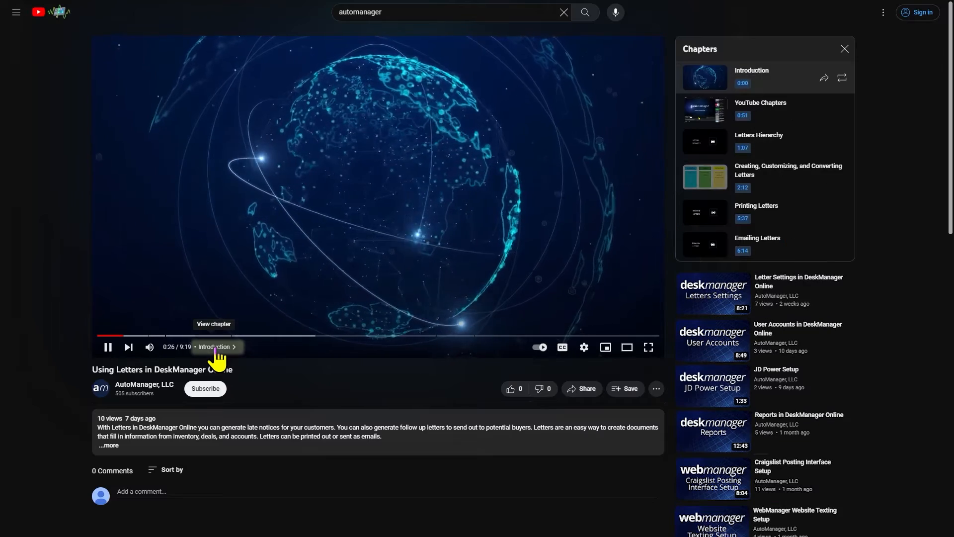
mouse_move(605, 223)
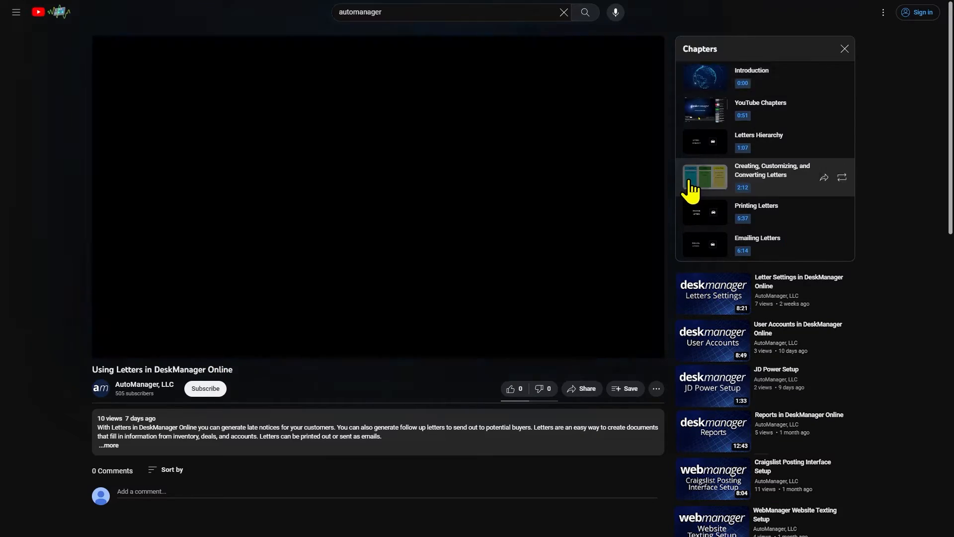
left_click(704, 177)
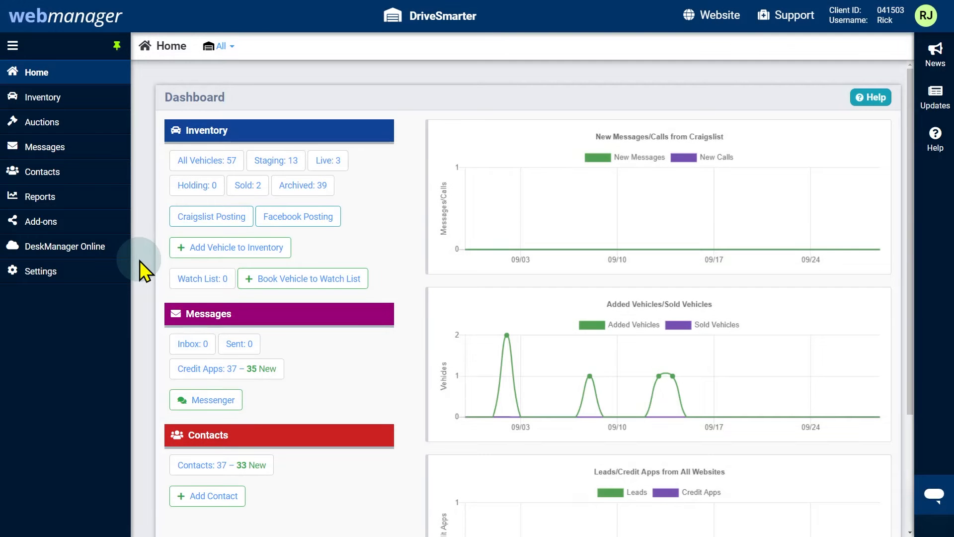
- Reach the AI Description Generator settings from the Inventory settings category
left_click(40, 270)
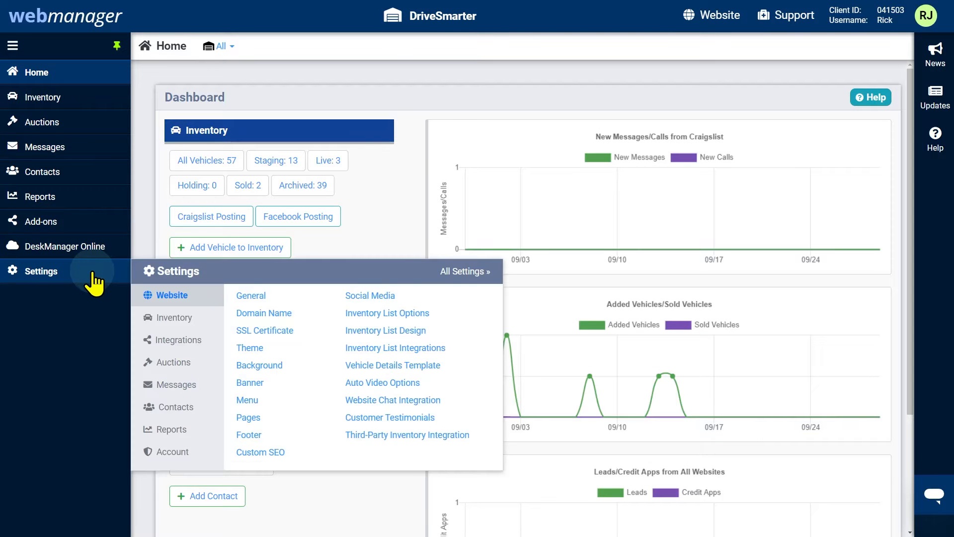
mouse_move(174, 317)
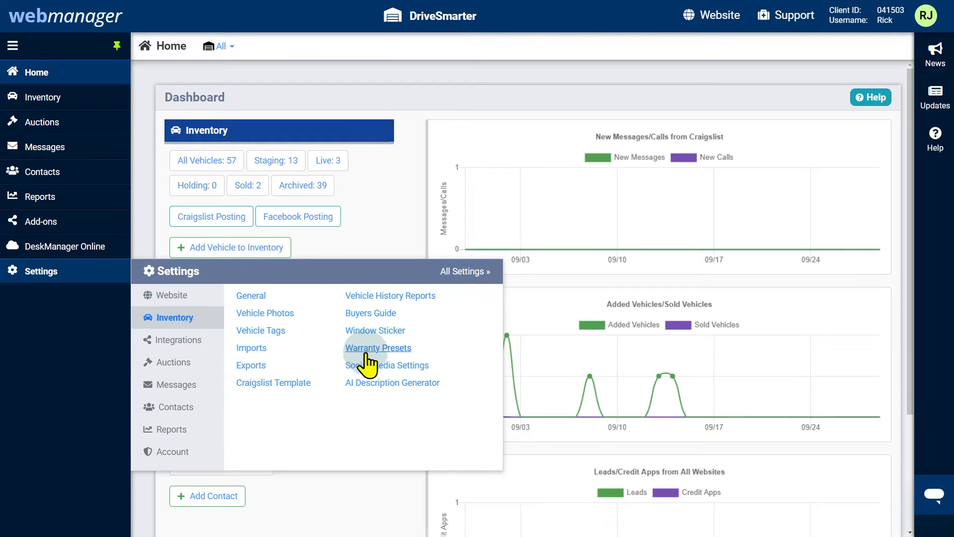
left_click(392, 382)
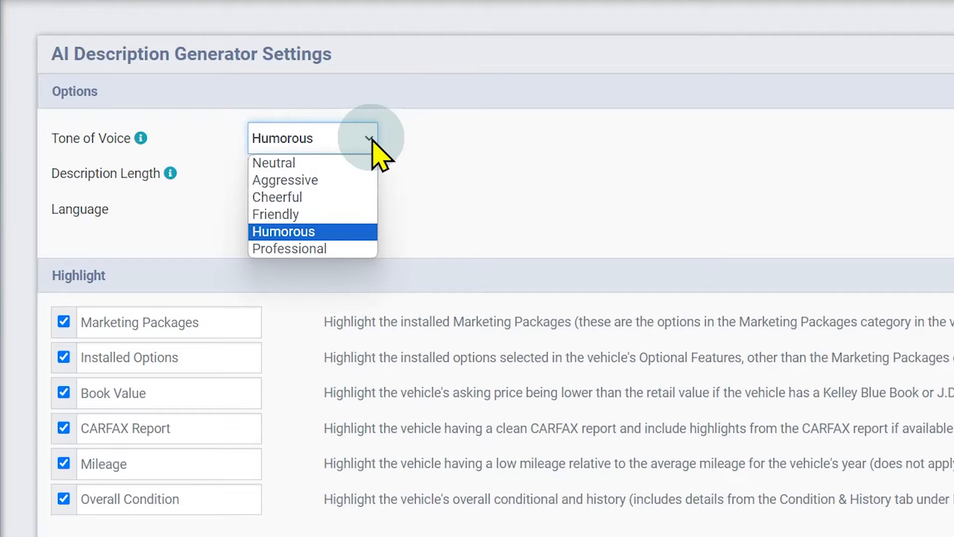
mouse_move(274, 162)
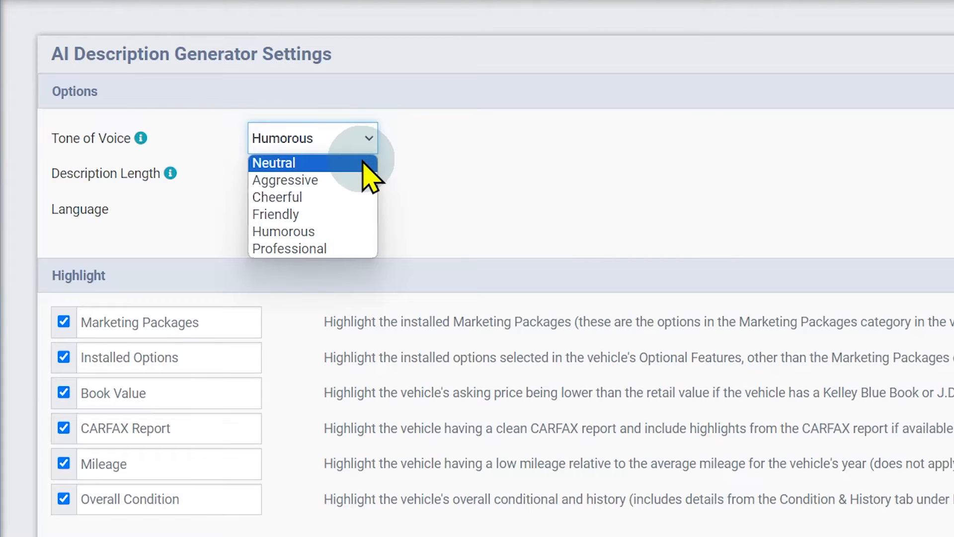
mouse_move(365, 203)
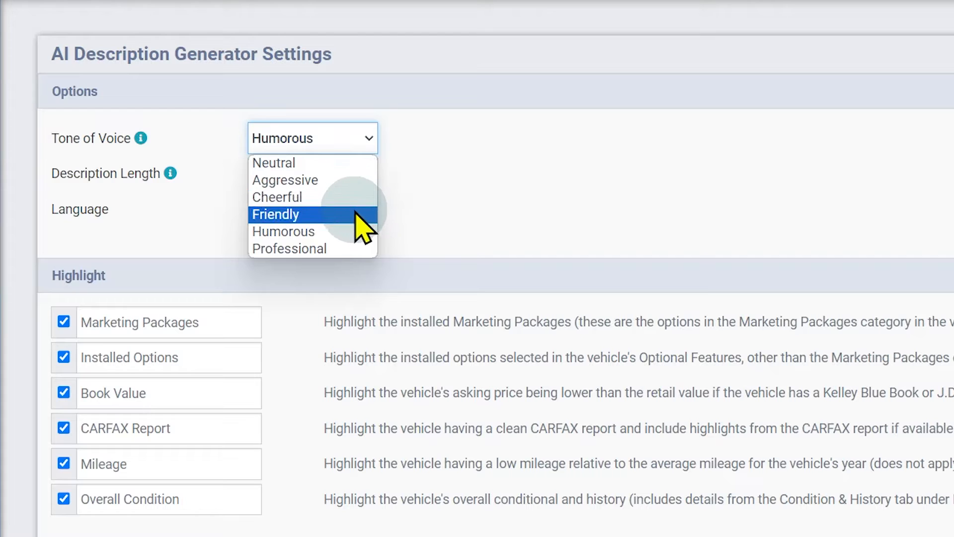
mouse_move(359, 259)
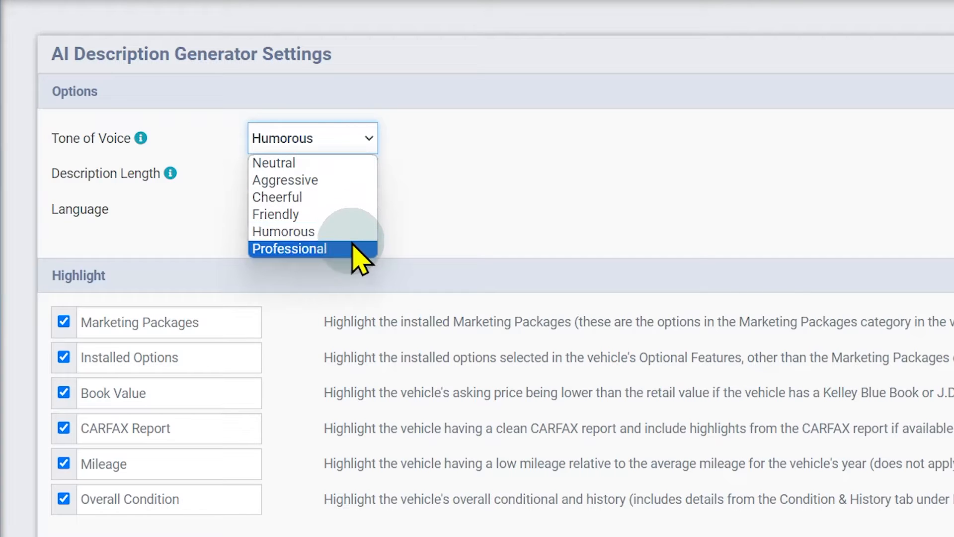
- Set the AI description Tone of Voice to Professional
left_click(291, 248)
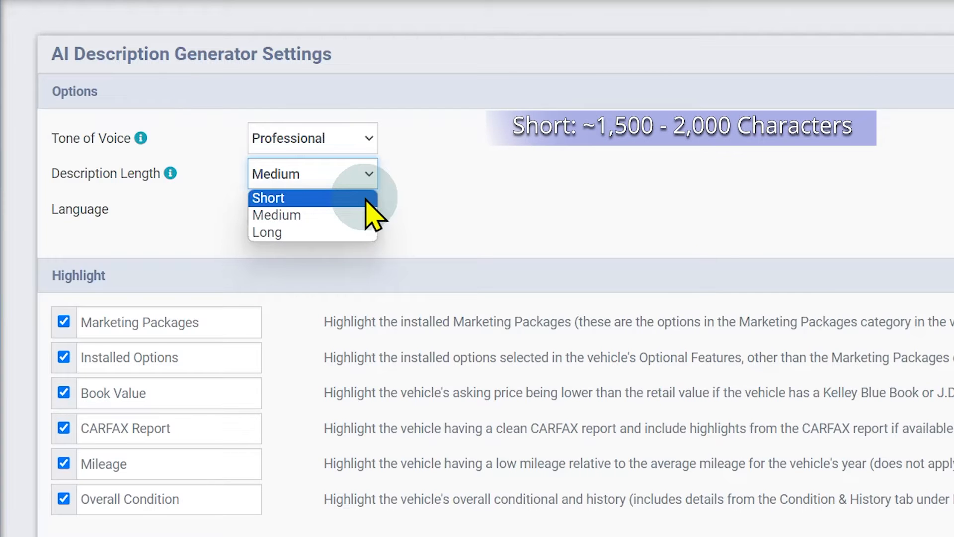
mouse_move(365, 216)
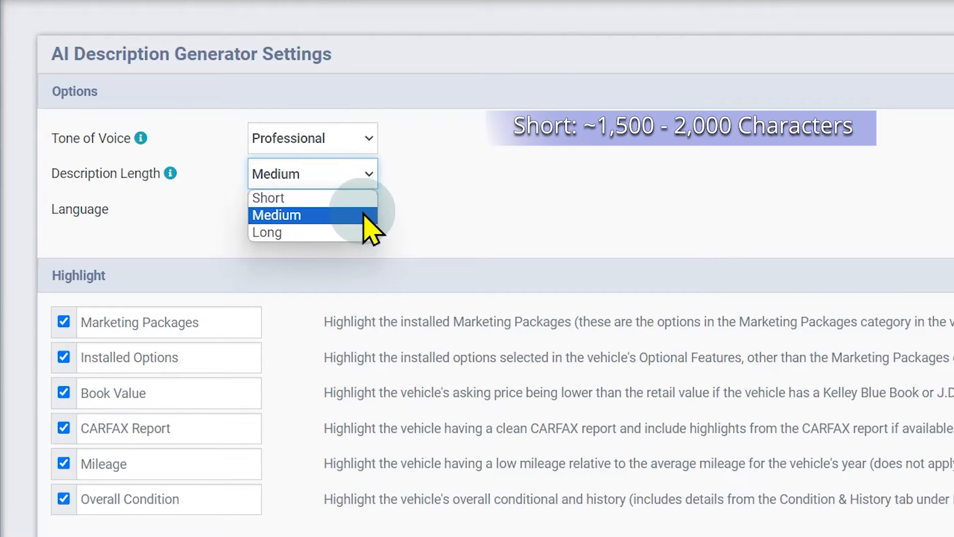
mouse_move(278, 216)
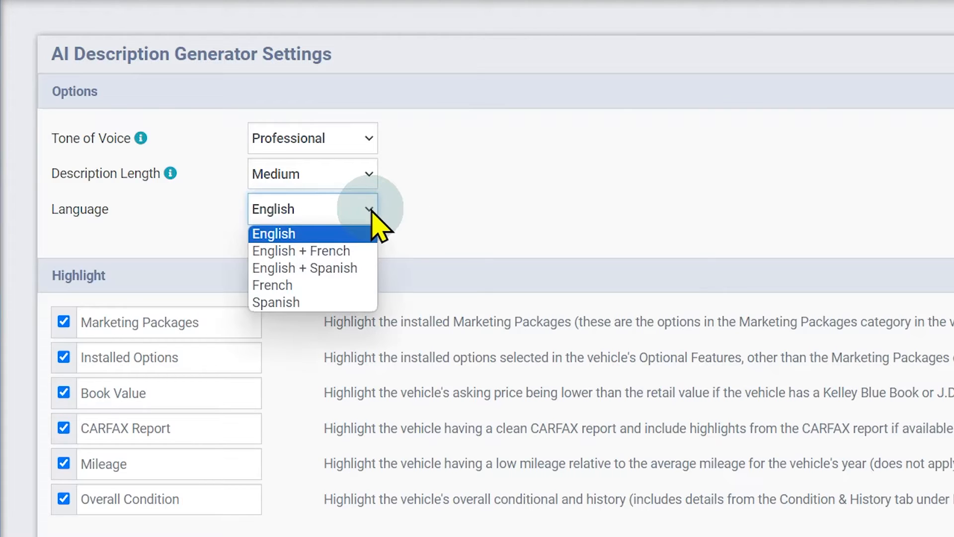
mouse_move(367, 249)
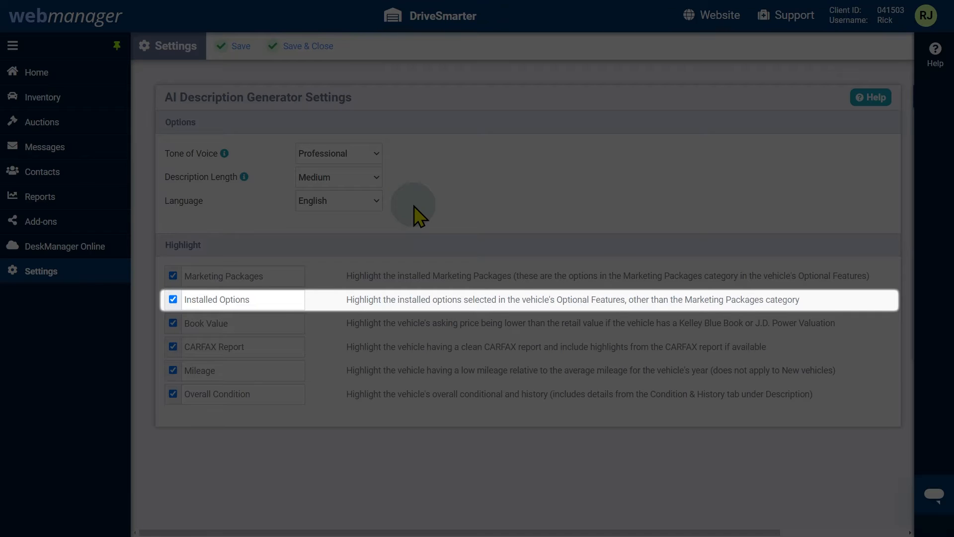
- Keep Medium length and English language, then save and close the settings
left_click(216, 299)
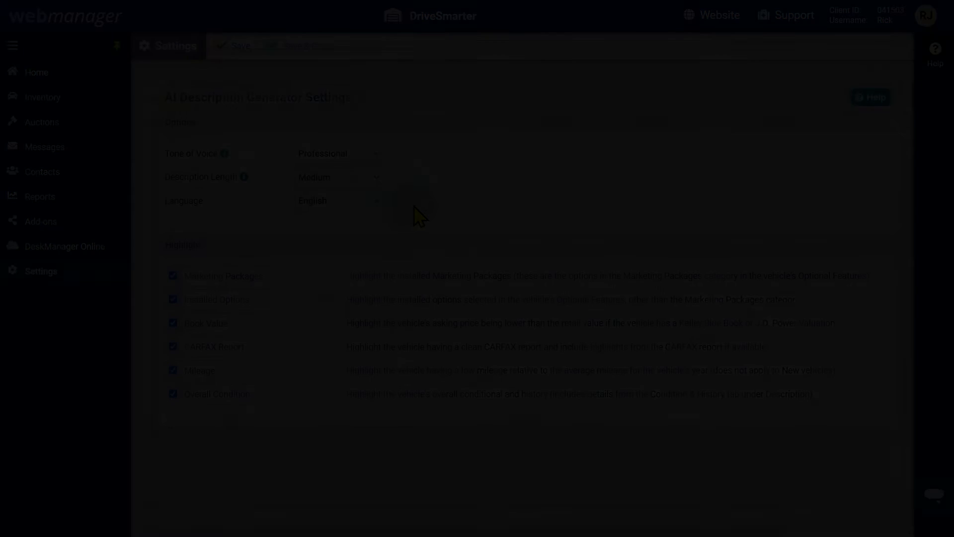
left_click(36, 72)
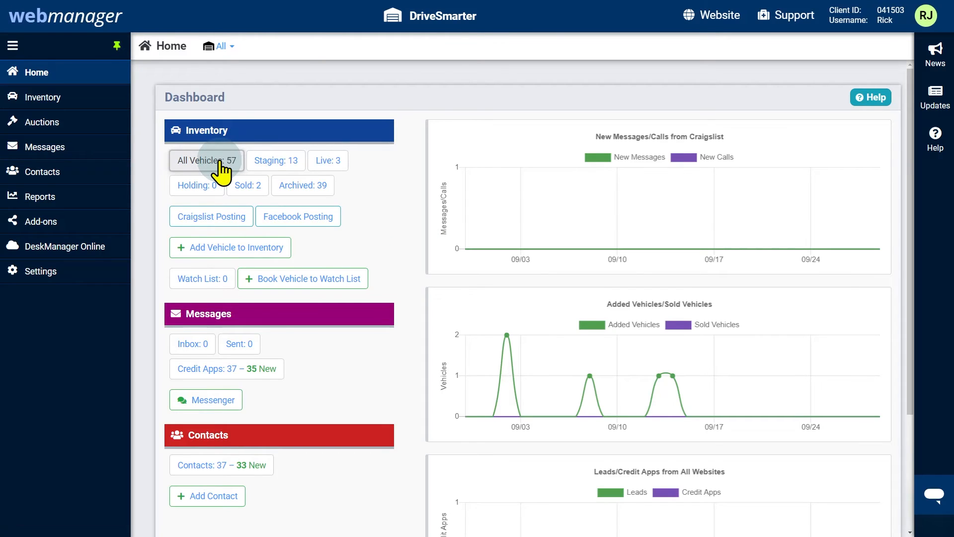
- Show the Description section of the 2011 Mazda Mazda3 s Sport from All Vehicles
left_click(206, 160)
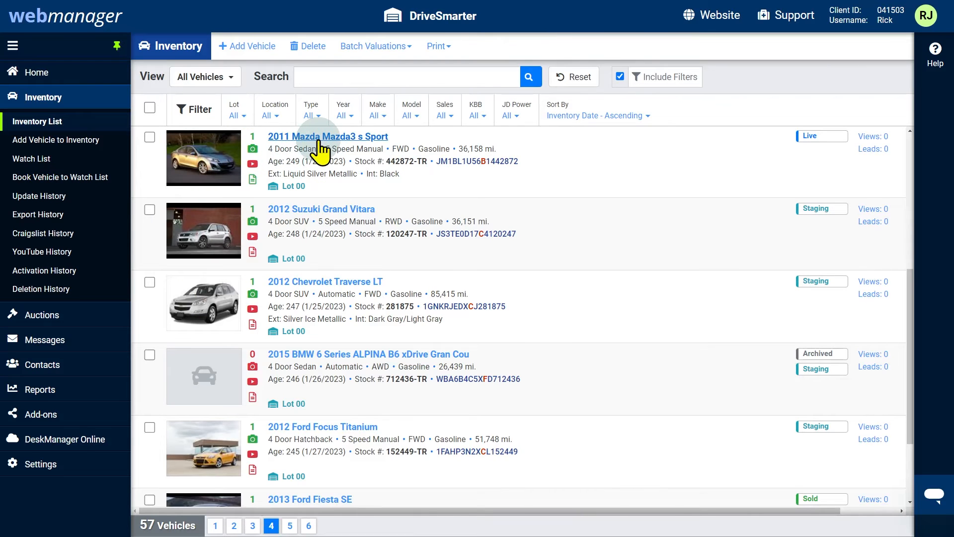
left_click(328, 136)
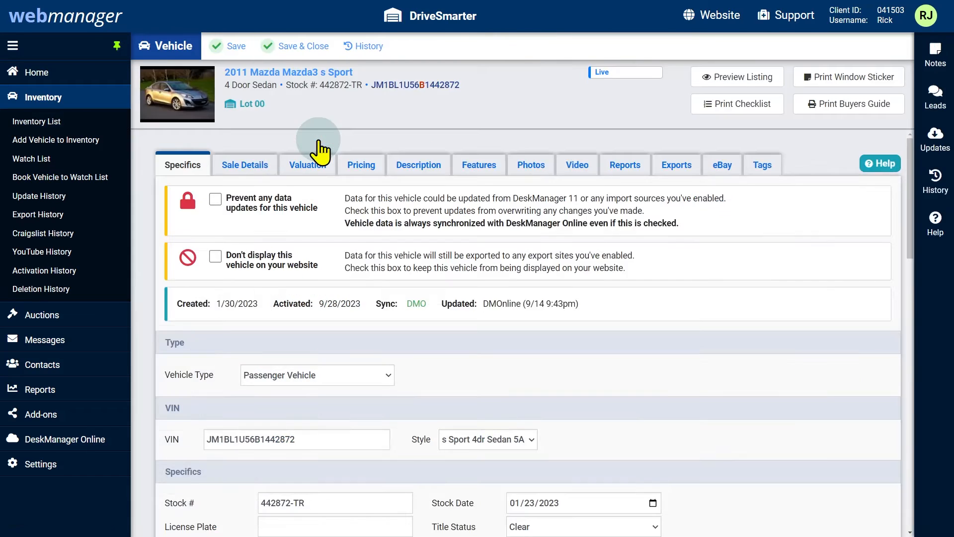
mouse_move(419, 165)
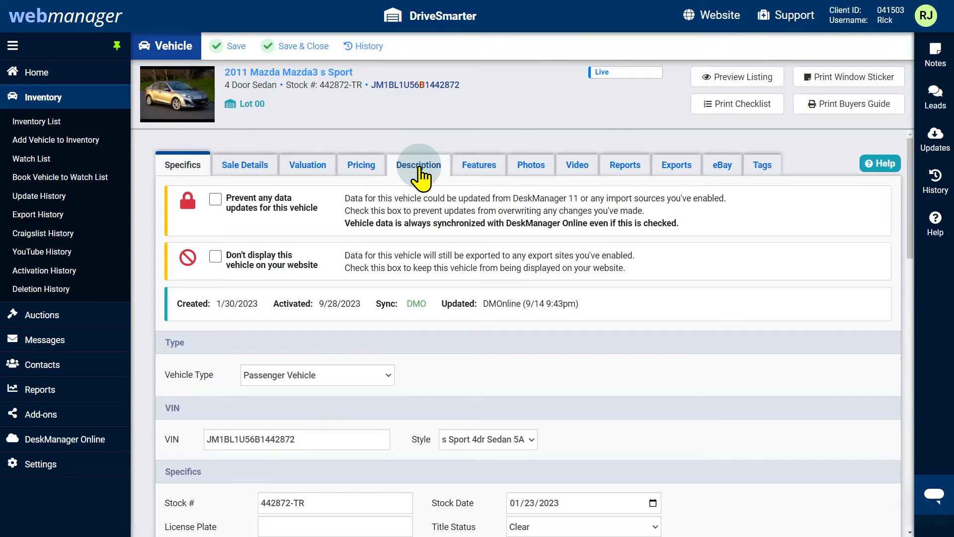
left_click(418, 166)
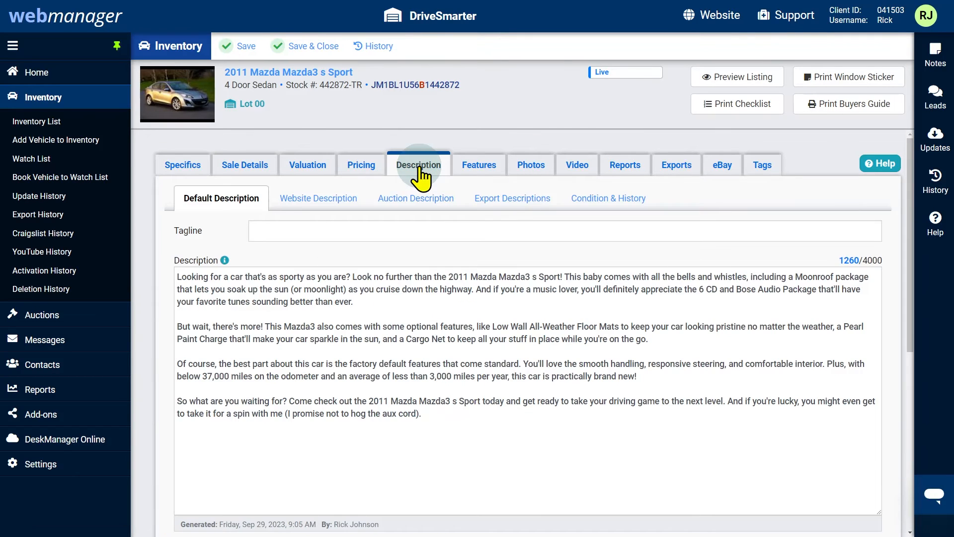
scroll("down", 3)
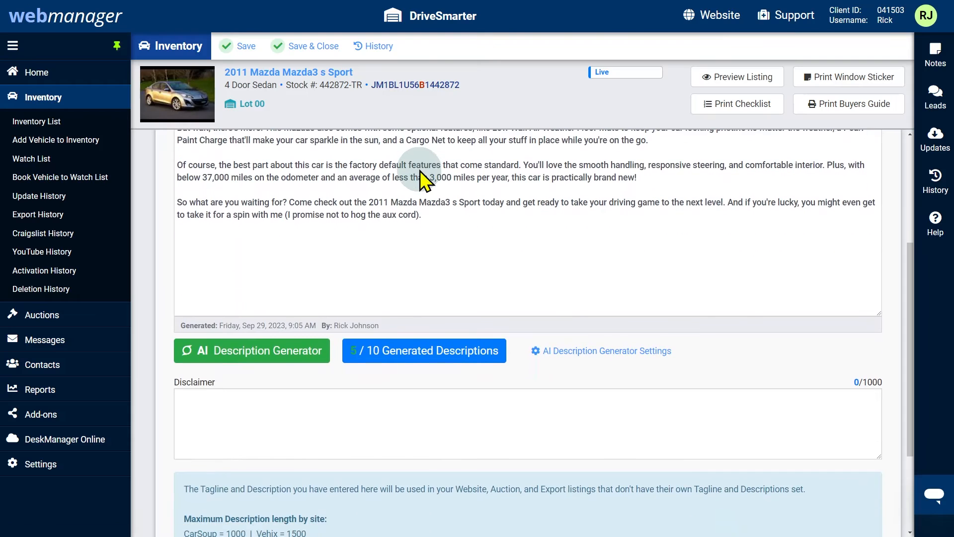
mouse_move(261, 347)
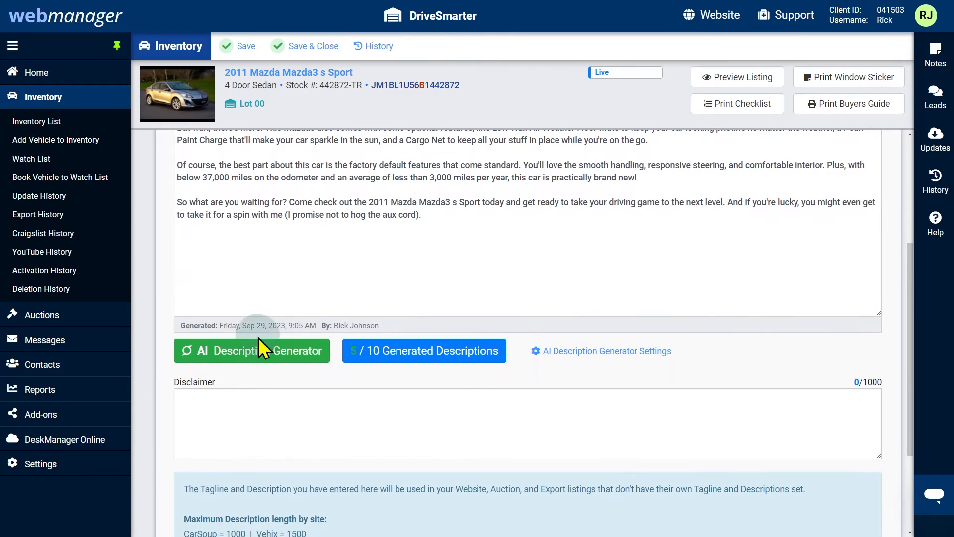
mouse_move(250, 358)
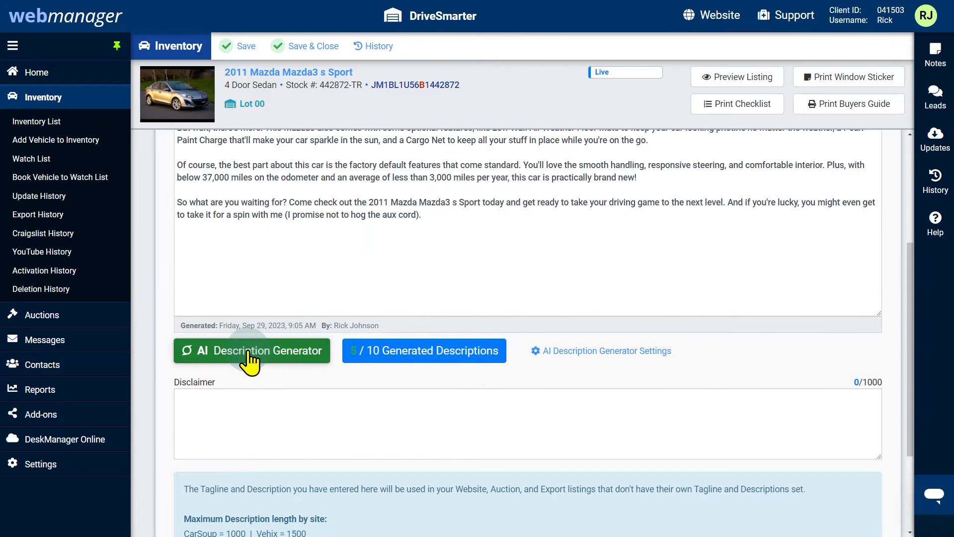
- Generate a humorous, Long AI description for the Mazda3
left_click(252, 350)
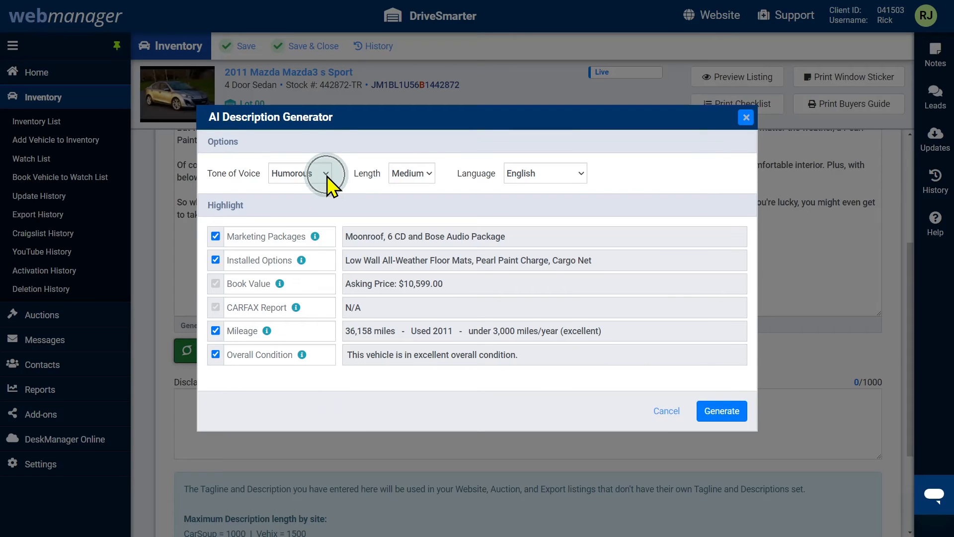
mouse_move(316, 237)
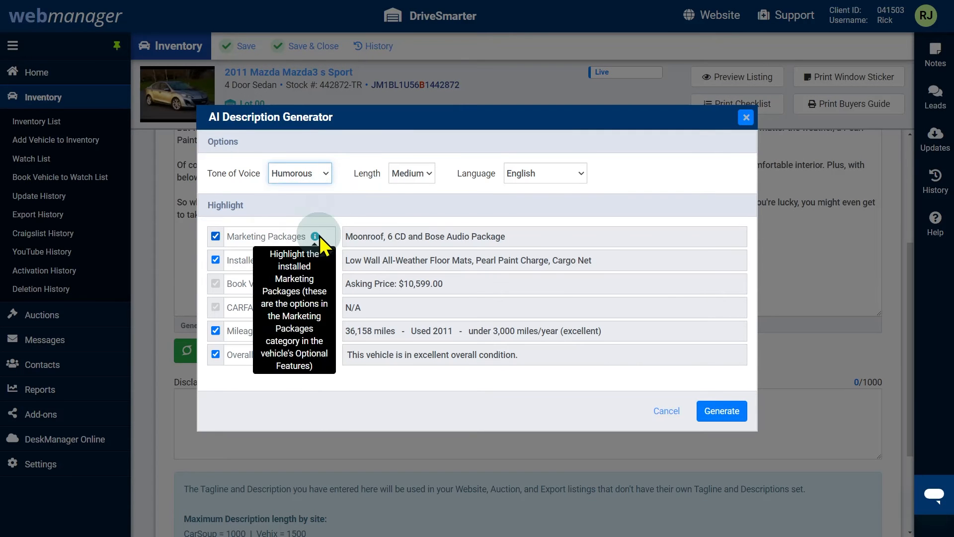
left_click(411, 173)
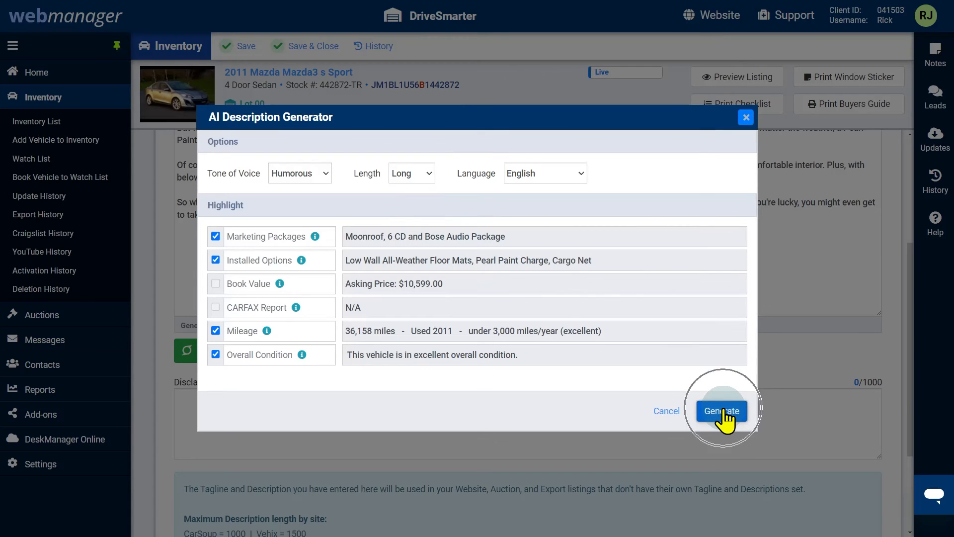
left_click(721, 411)
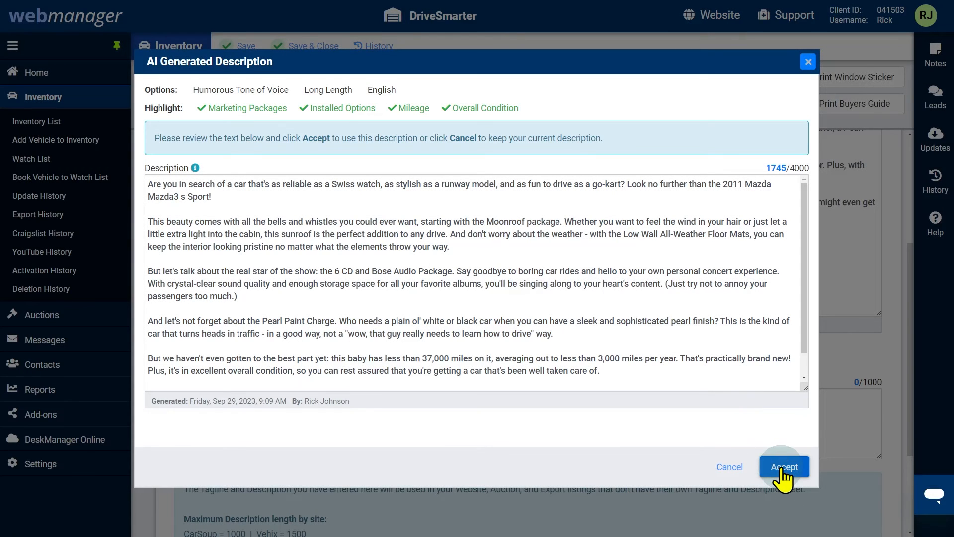
- Accept the new description, then review the Sep 26, 10:48 AM aggressive-tone entry from history
left_click(785, 466)
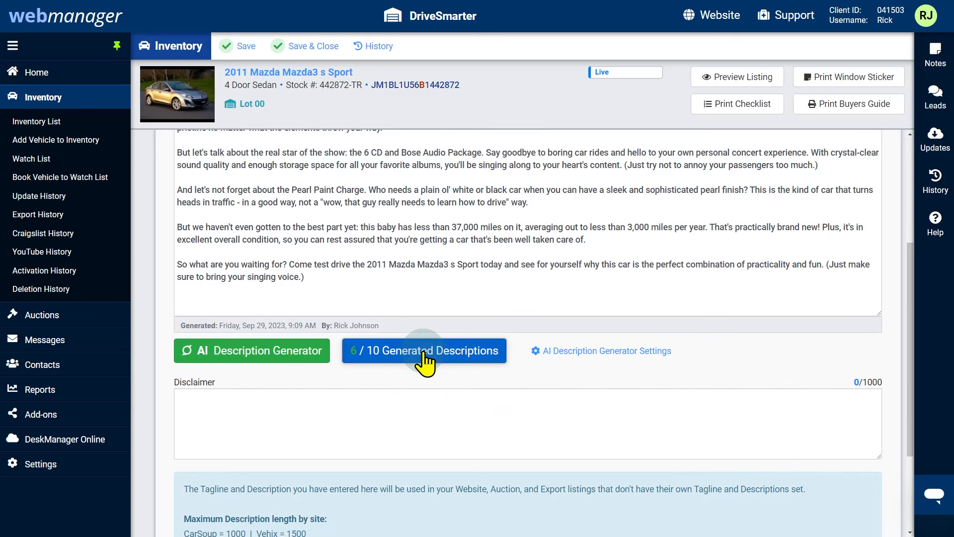
left_click(424, 350)
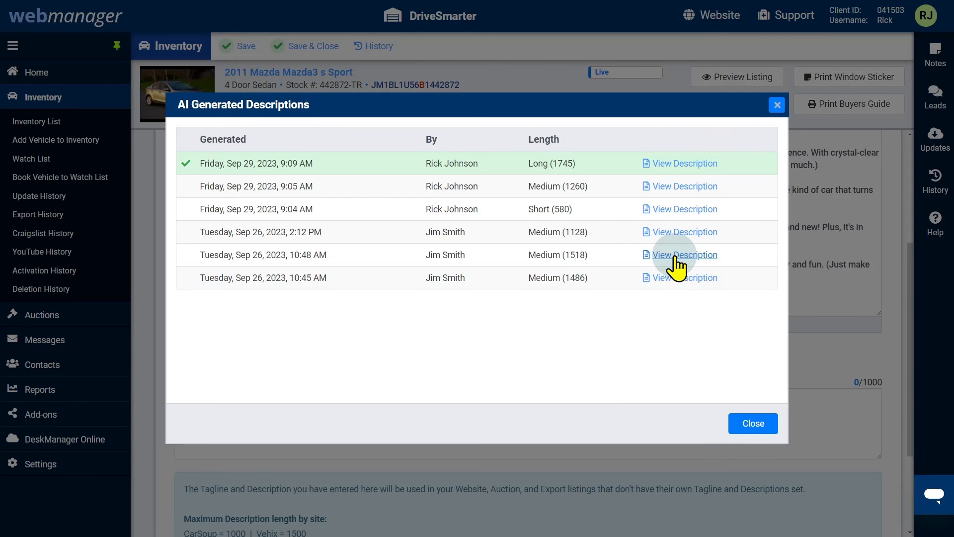
left_click(684, 254)
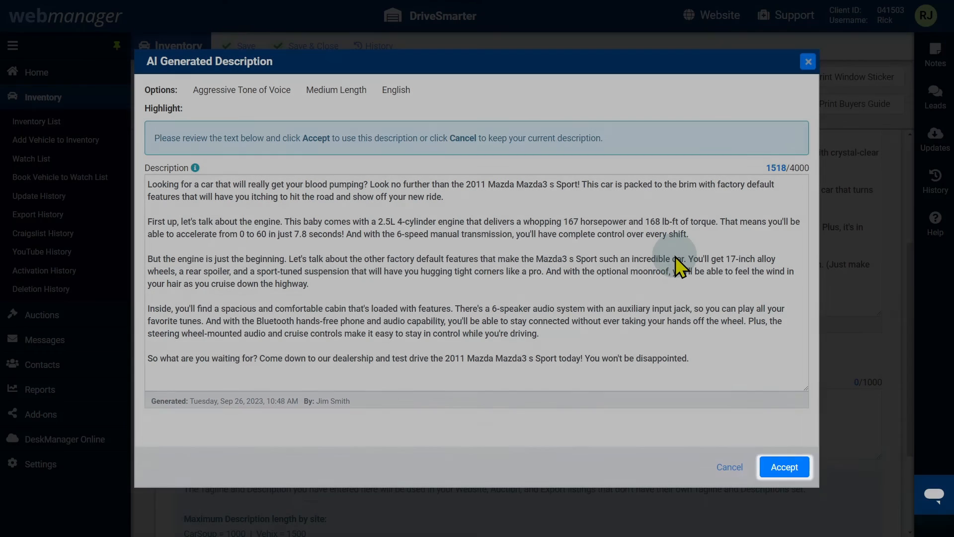
mouse_move(760, 424)
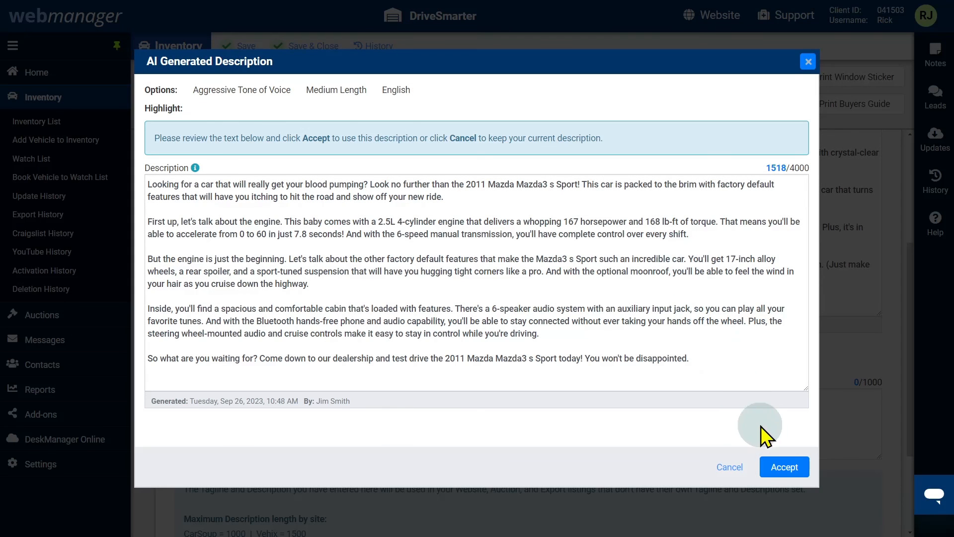